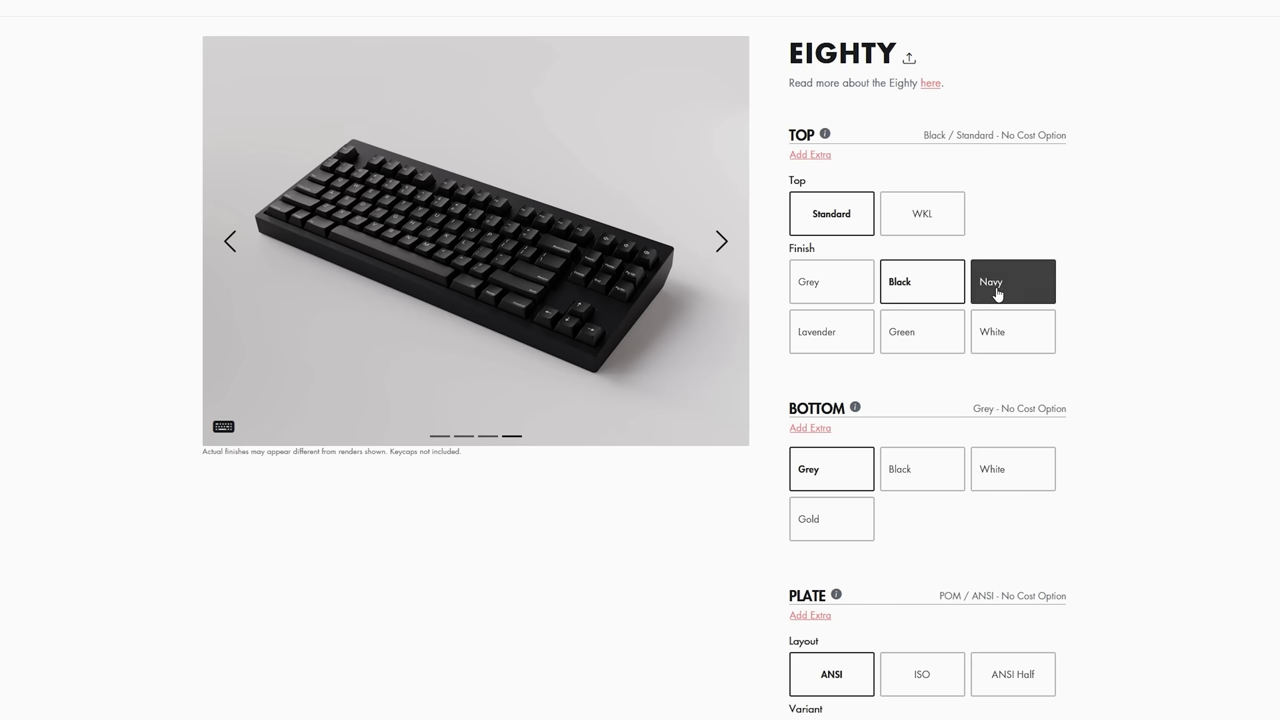
Step: Switch the Eighty's plate to the Aluminum variant (+$10)
{"action": "scroll", "scroll_direction": "down", "scroll_amount": 3}
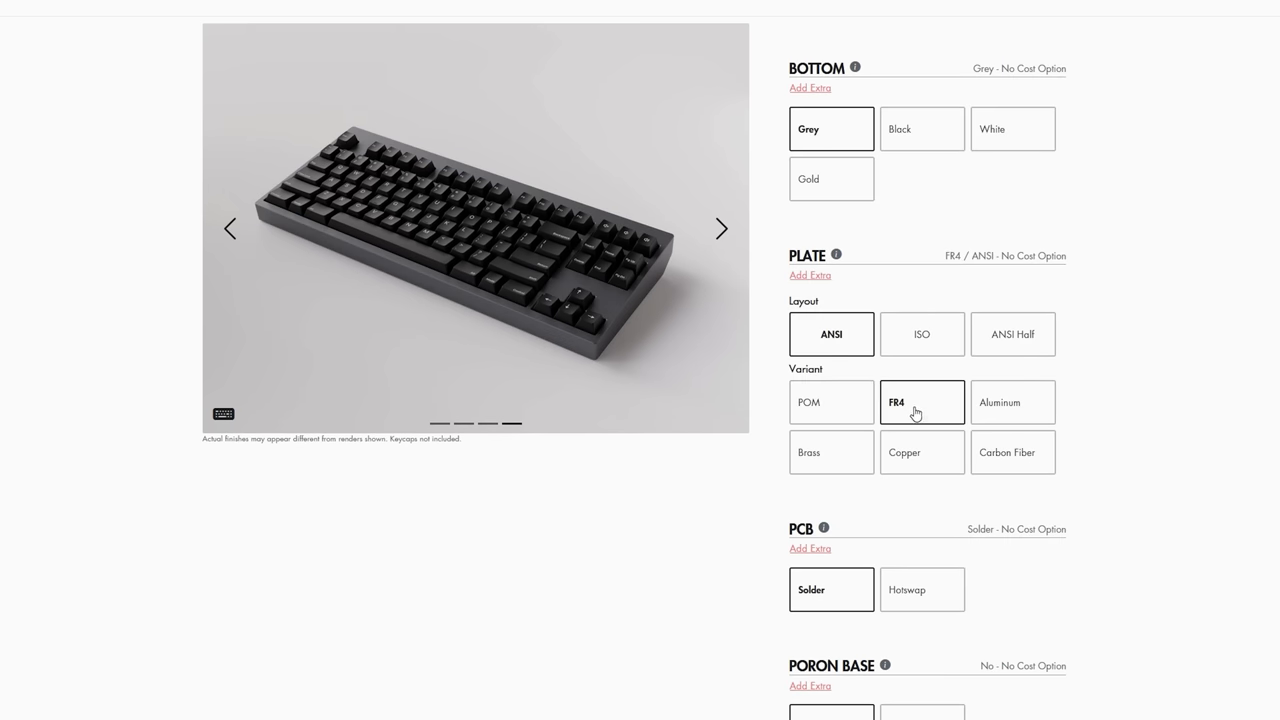
{"action": "left_click", "coordinate": [1012, 401]}
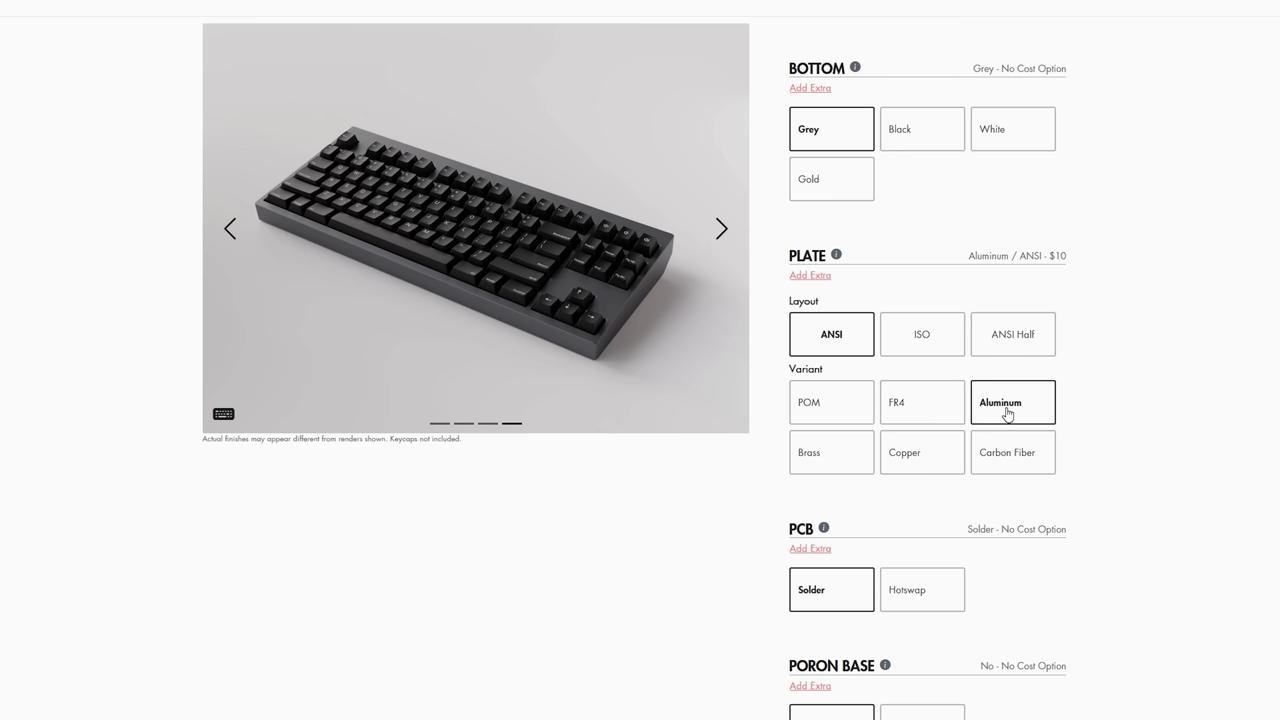
{"action": "left_click", "coordinate": [831, 452]}
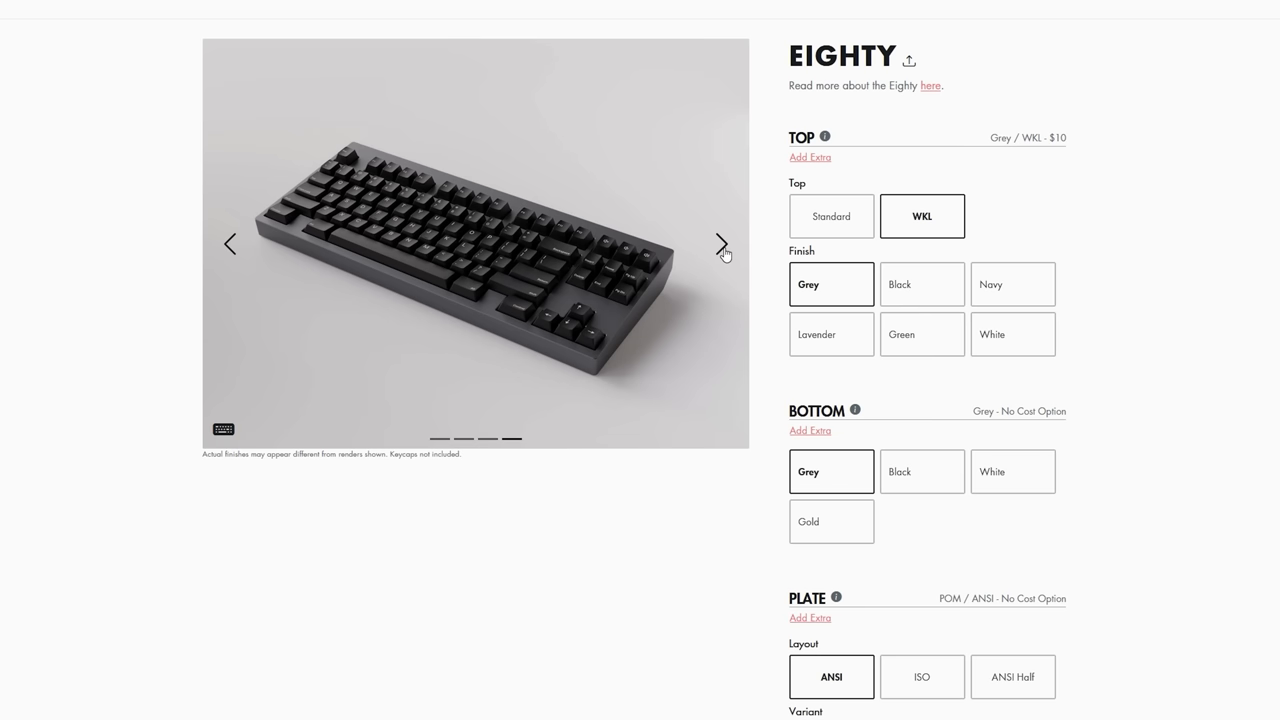
Step: Advance the gallery to the next render and view the $459 price and technical specifications
{"action": "left_click", "coordinate": [720, 243]}
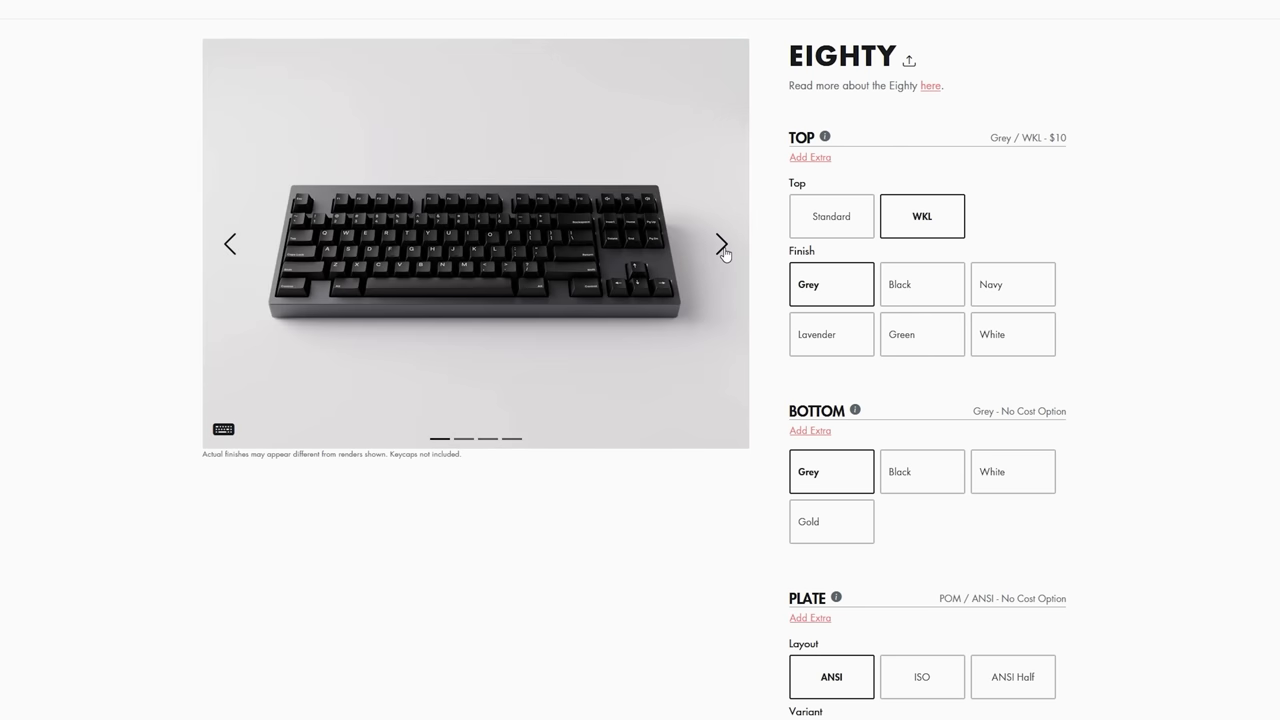
{"action": "scroll", "scroll_direction": "down", "scroll_amount": 3}
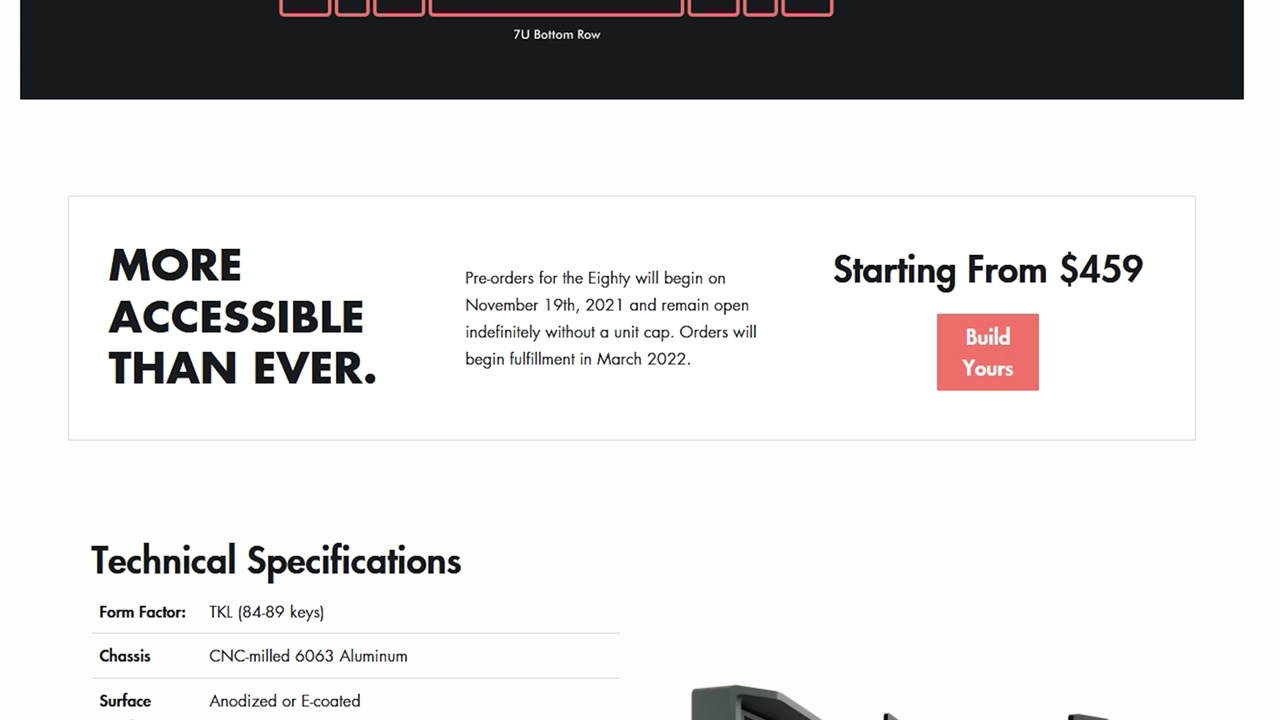